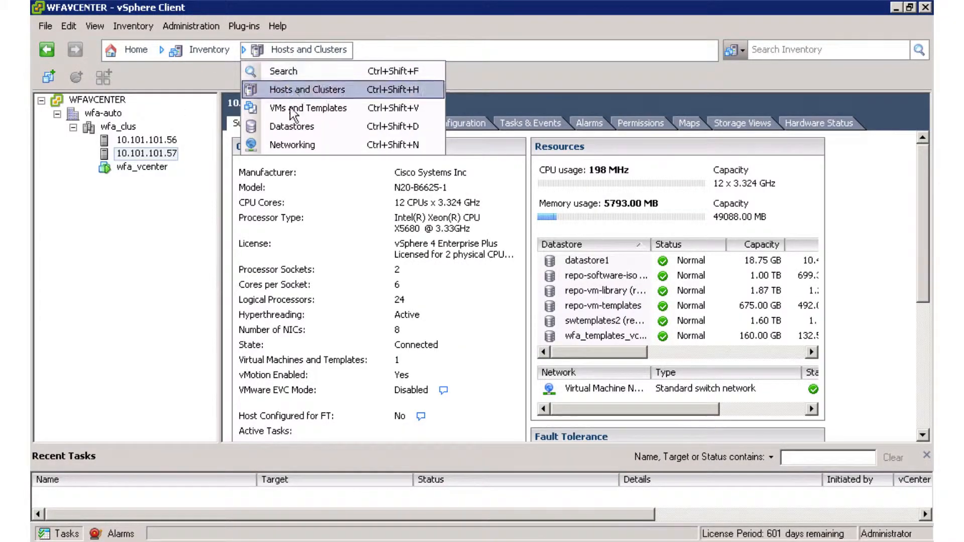
# Switch the vSphere inventory to the Datastores view showing wfa_templates_vcenter.
pyautogui.click(292, 126)
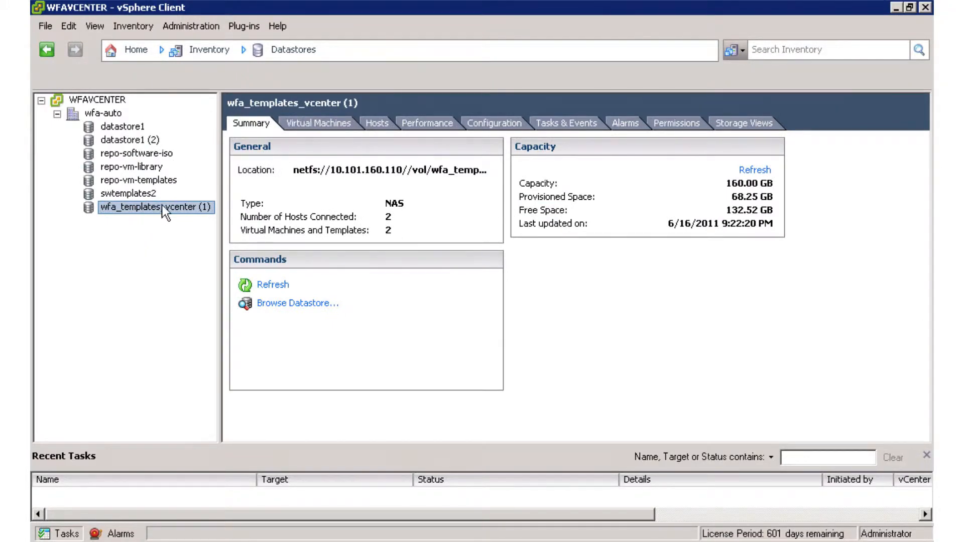
pyautogui.moveTo(189, 138)
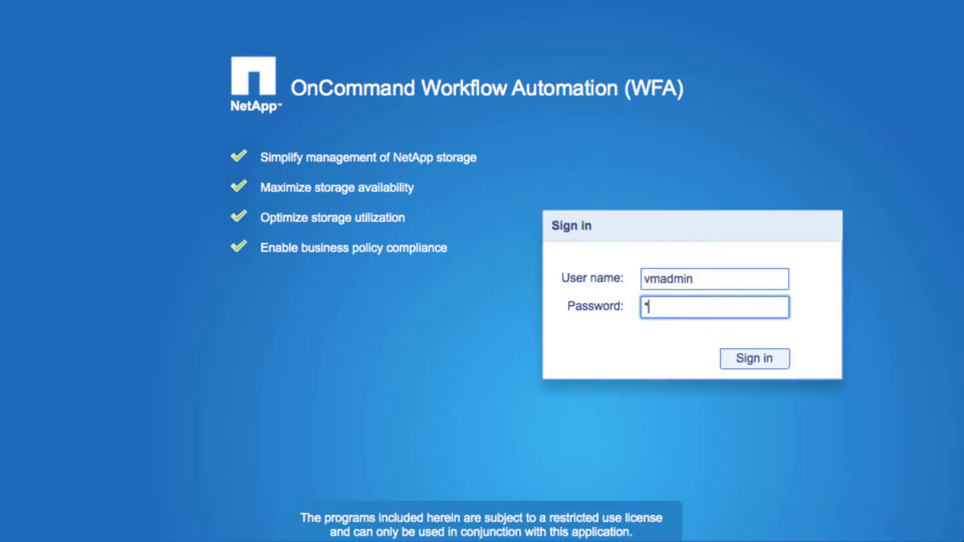
# Sign in to the WFA portal and filter it to the five Cloud workflows.
pyautogui.click(753, 359)
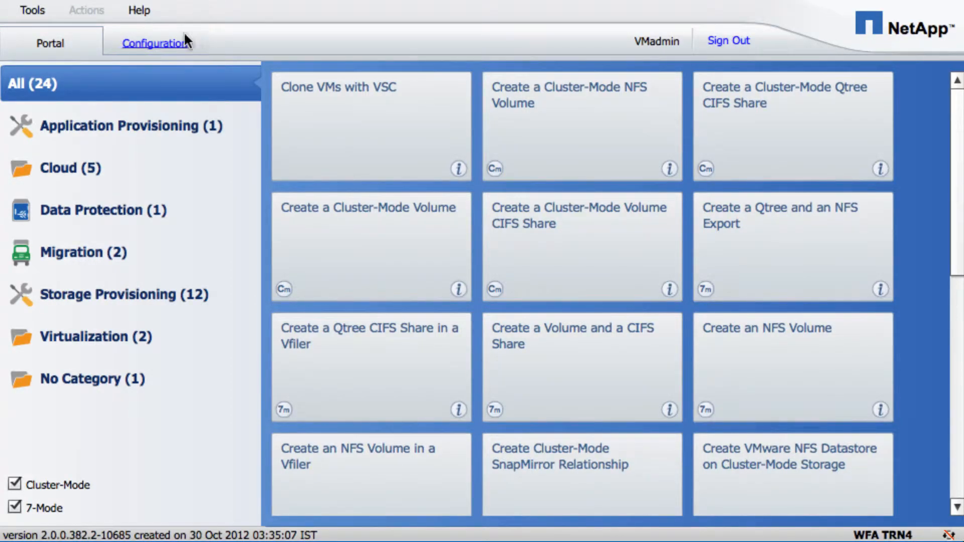
pyautogui.click(70, 168)
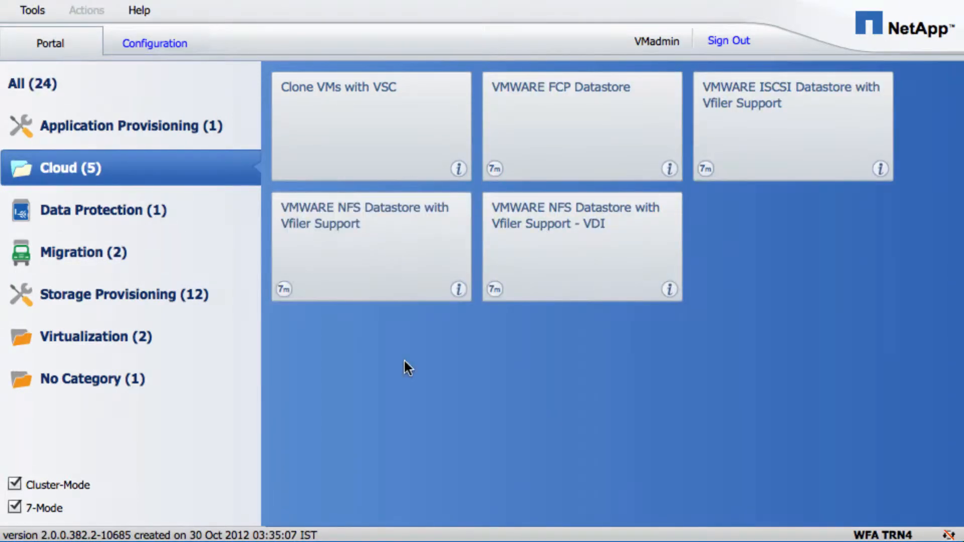
pyautogui.moveTo(369, 243)
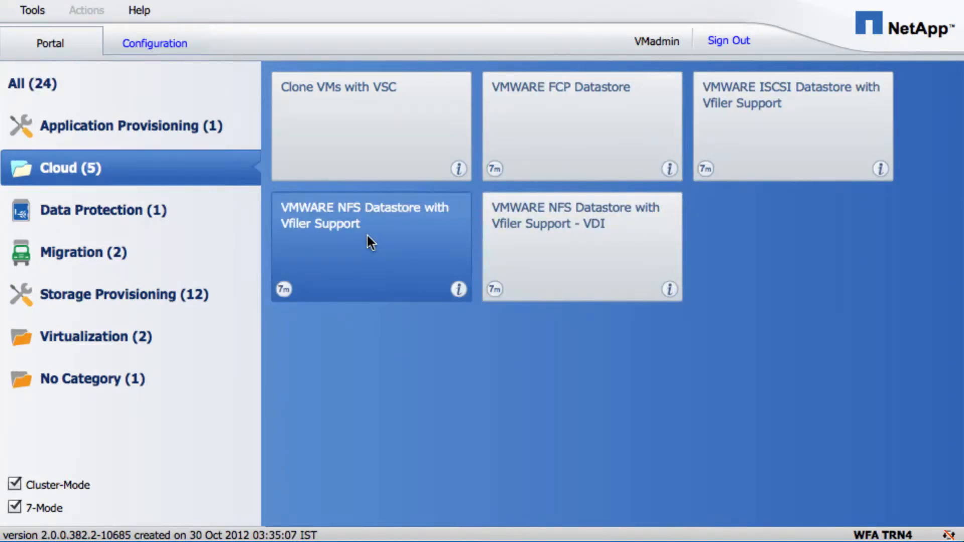
# Launch VMWARE NFS Datastore with Vfiler Support with controller p1-6280cl2, aggregate aggr1 and vFiler vCloud_vFiler.
pyautogui.doubleClick(370, 246)
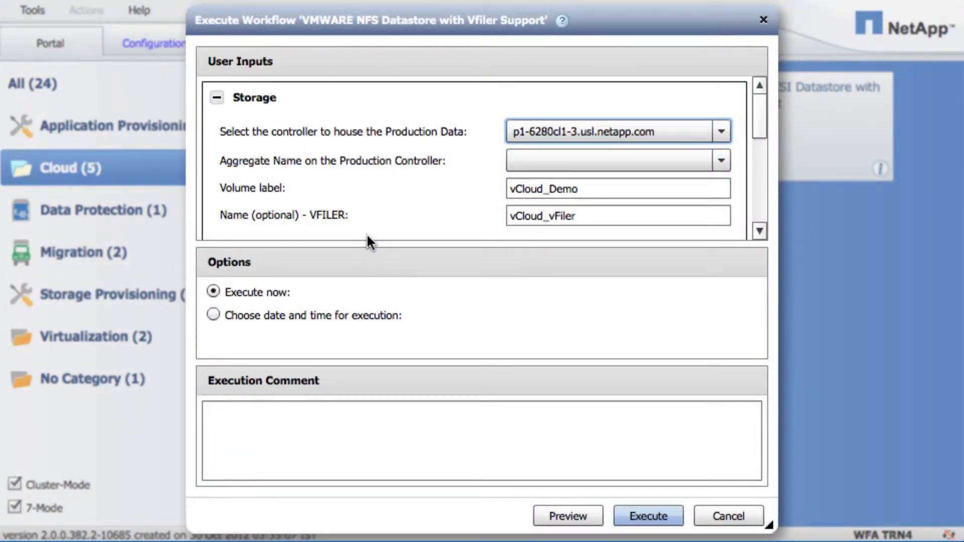
pyautogui.moveTo(458, 117)
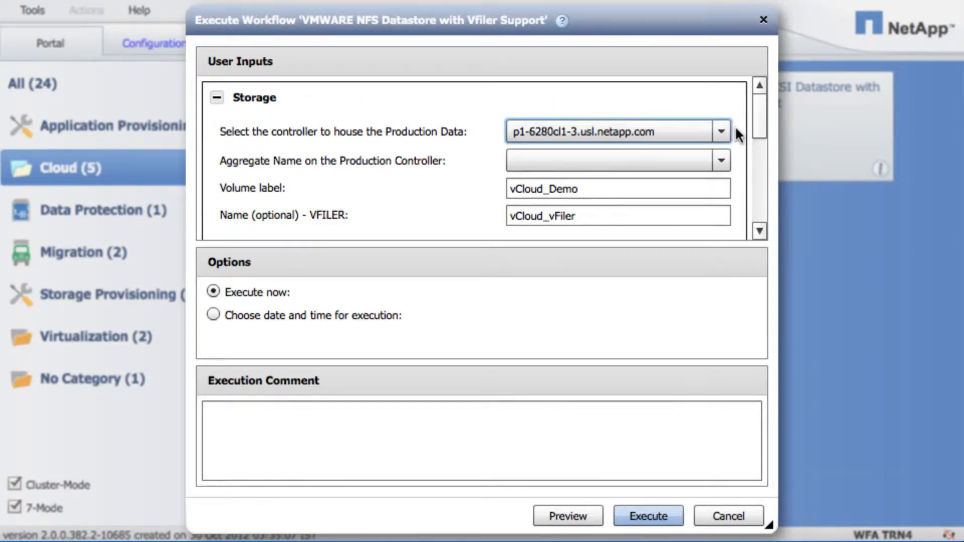
pyautogui.click(722, 131)
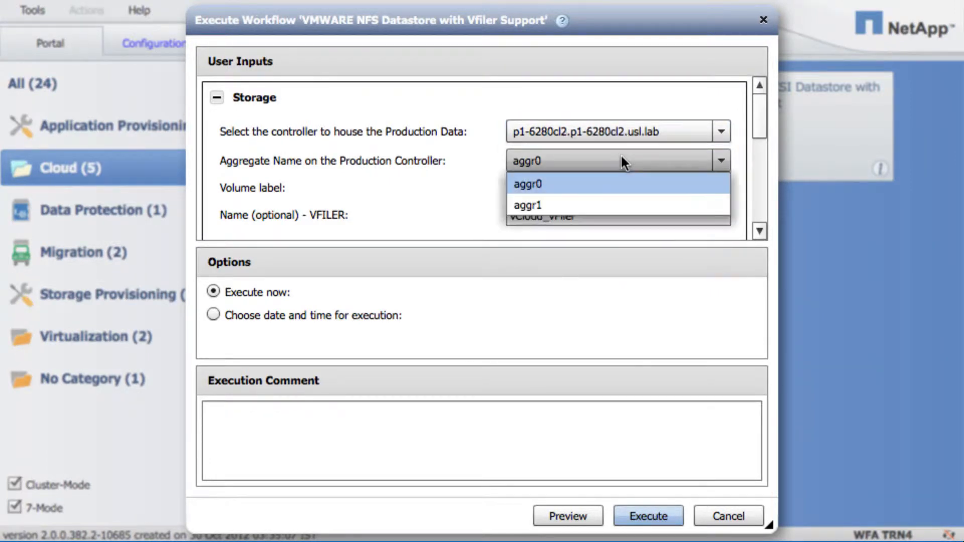
pyautogui.click(525, 205)
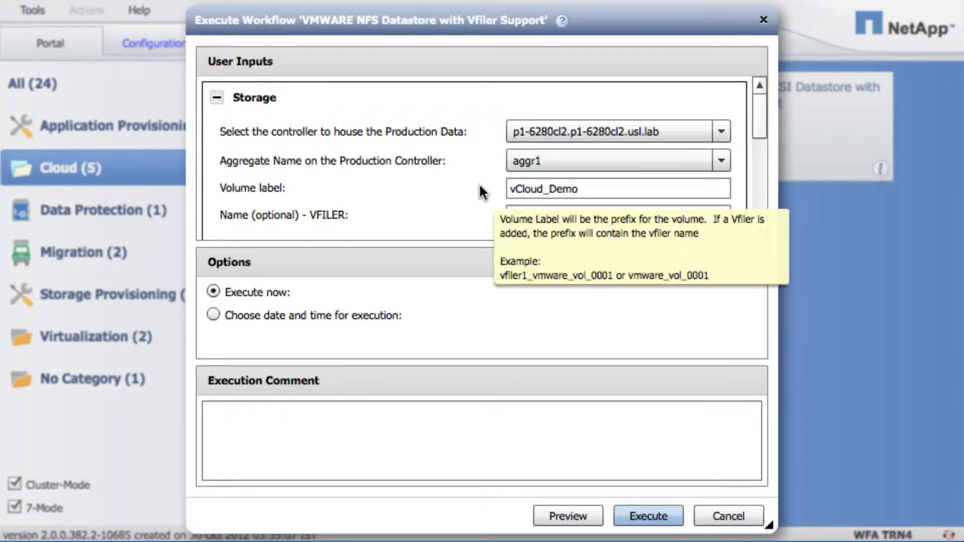
pyautogui.write('vCloud_vFiler')
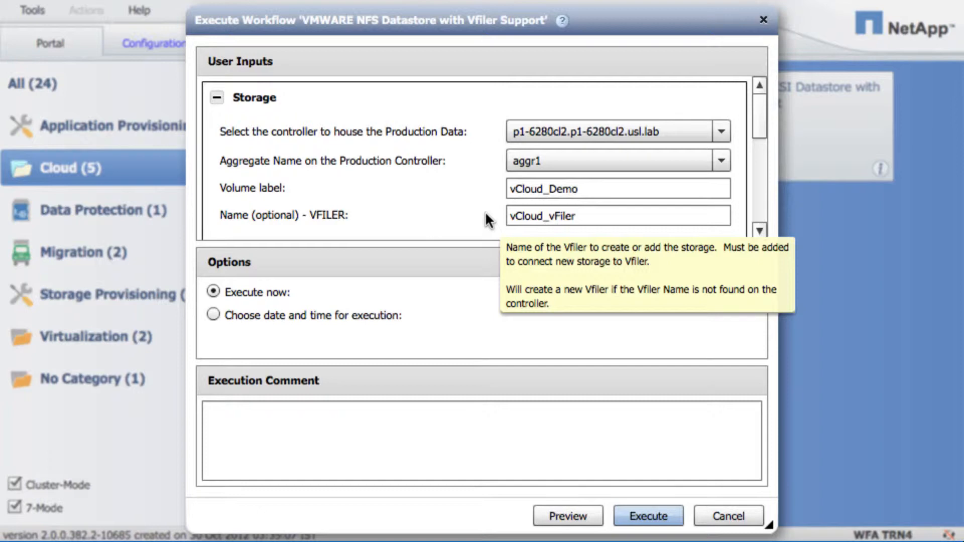
pyautogui.moveTo(785, 144)
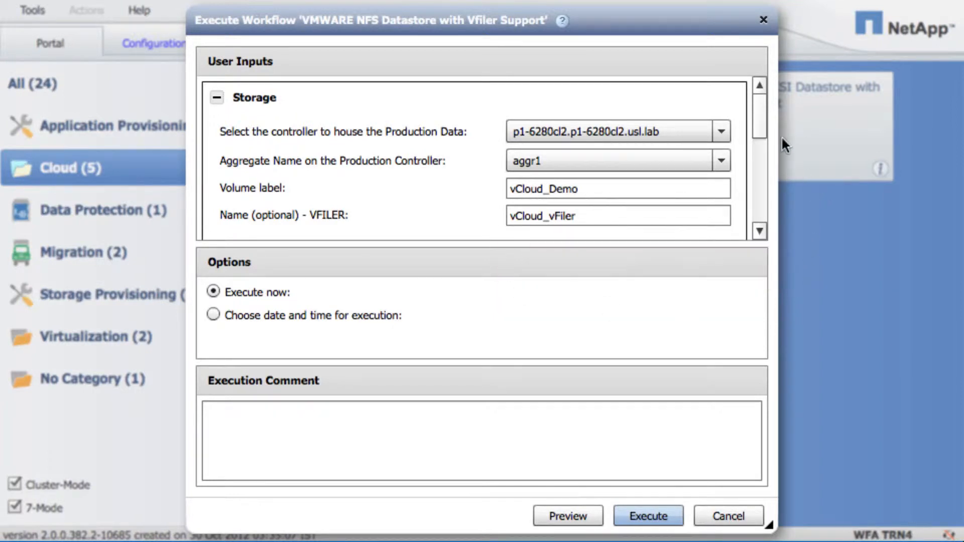
pyautogui.scroll(-3)
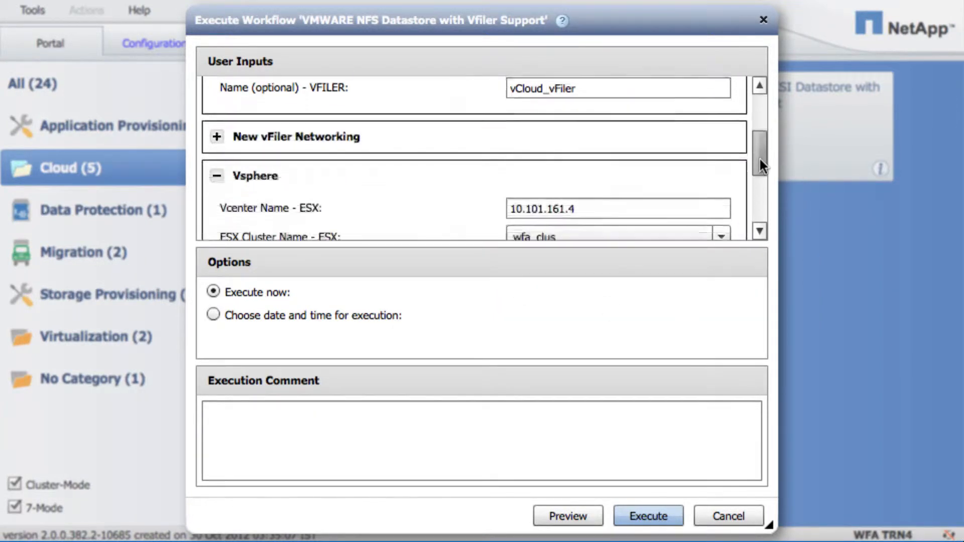
pyautogui.scroll(-3)
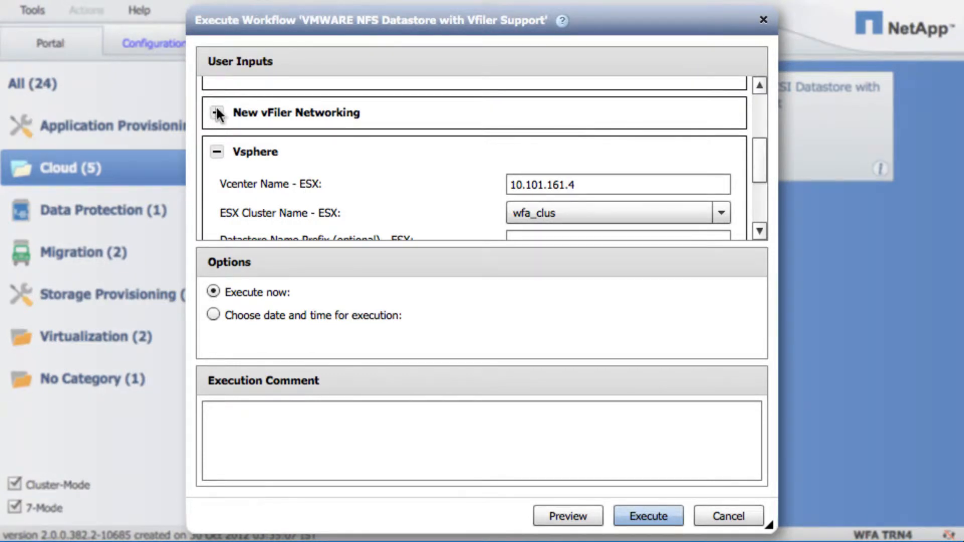
pyautogui.click(217, 112)
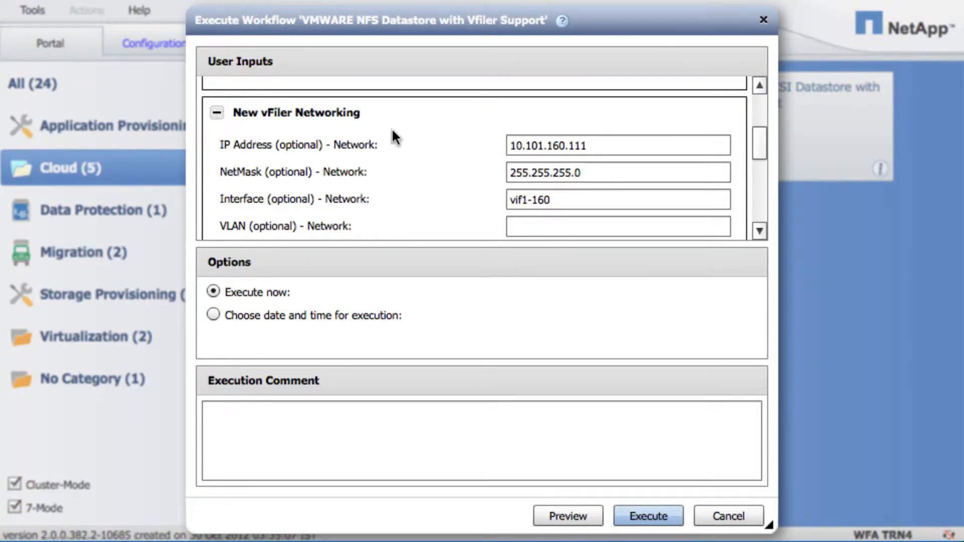
pyautogui.moveTo(498, 196)
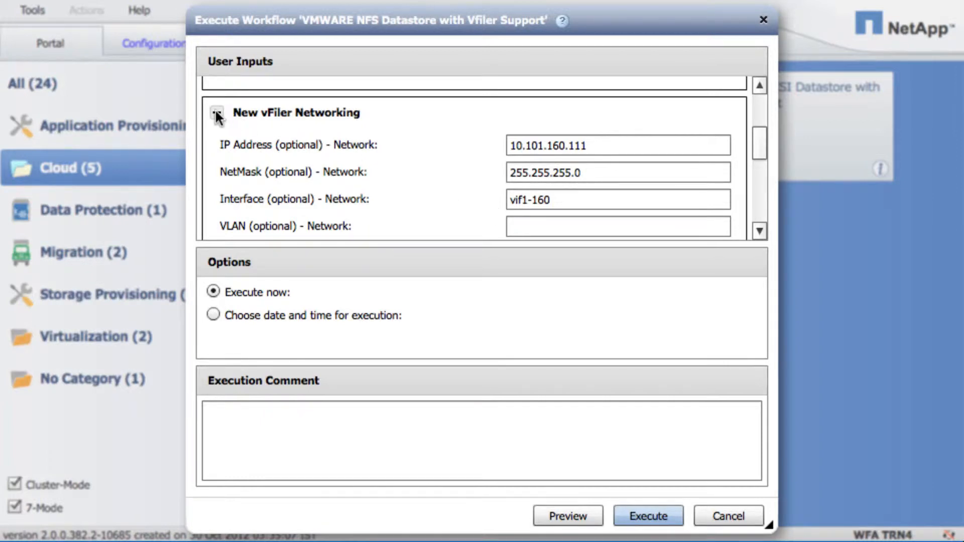
pyautogui.click(217, 115)
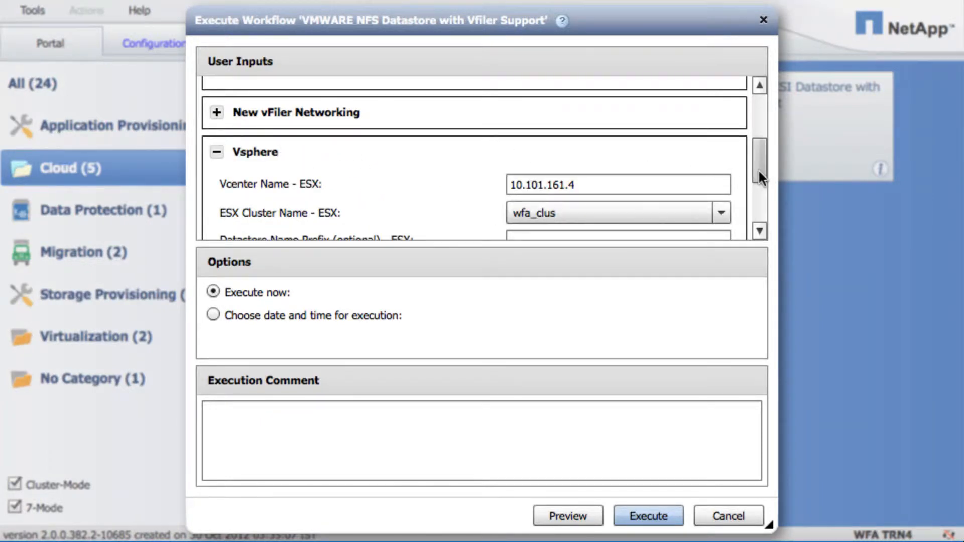
# Keep wfa_clus as the ESX cluster and set the datastore count to 4 at 100 GB.
pyautogui.scroll(-3)
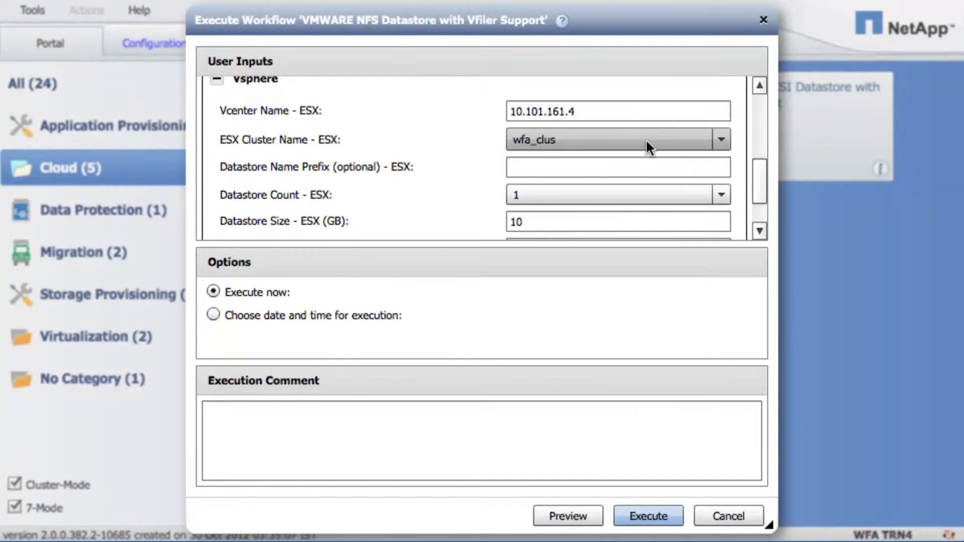
pyautogui.click(721, 139)
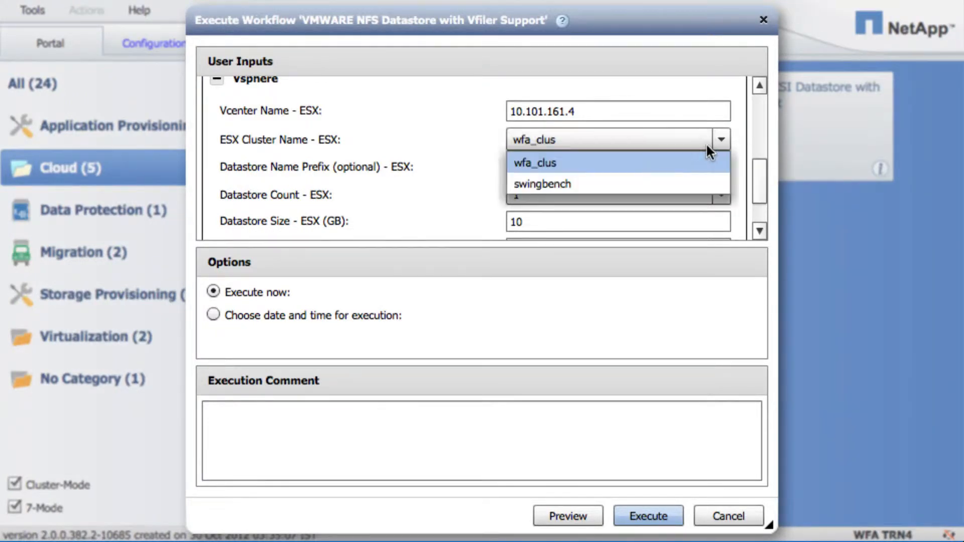
pyautogui.moveTo(744, 142)
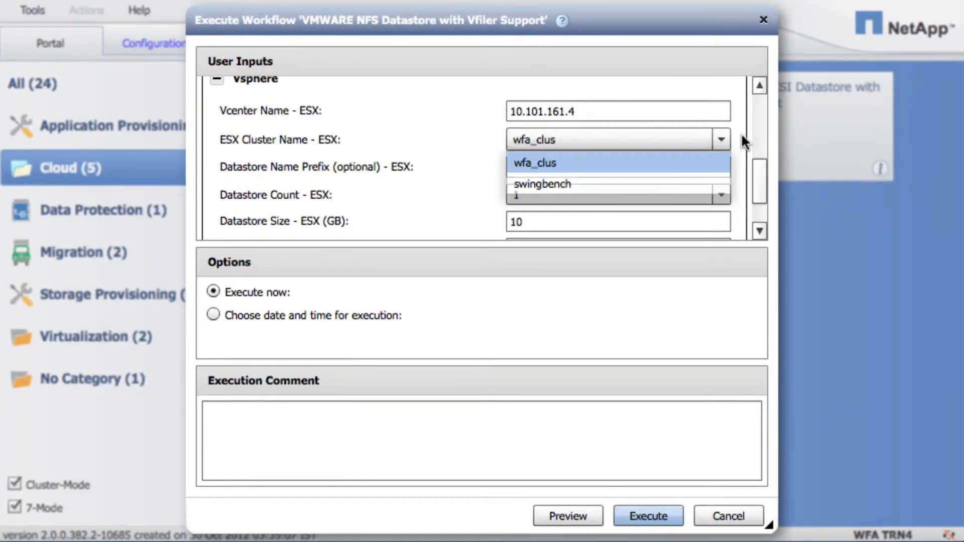
pyautogui.click(535, 163)
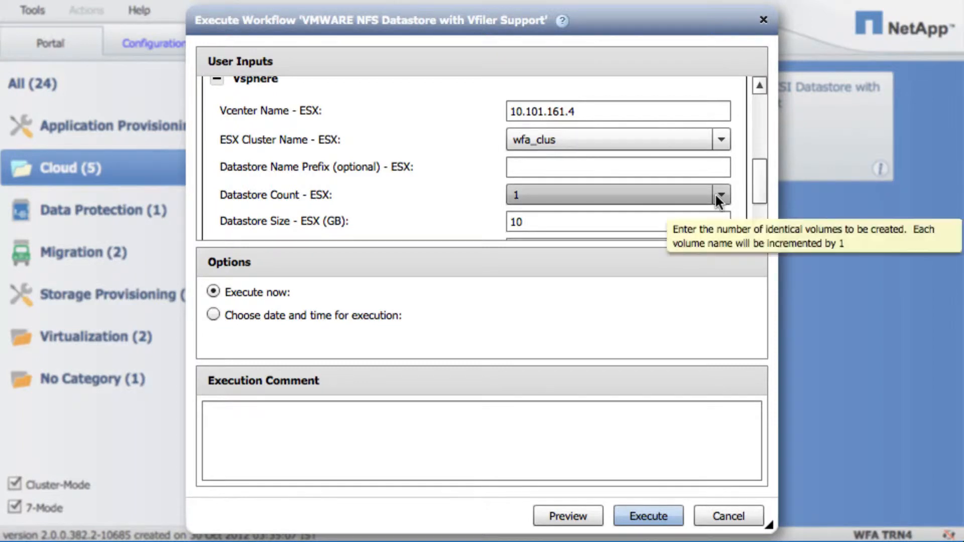
pyautogui.click(721, 195)
pyautogui.write('0')
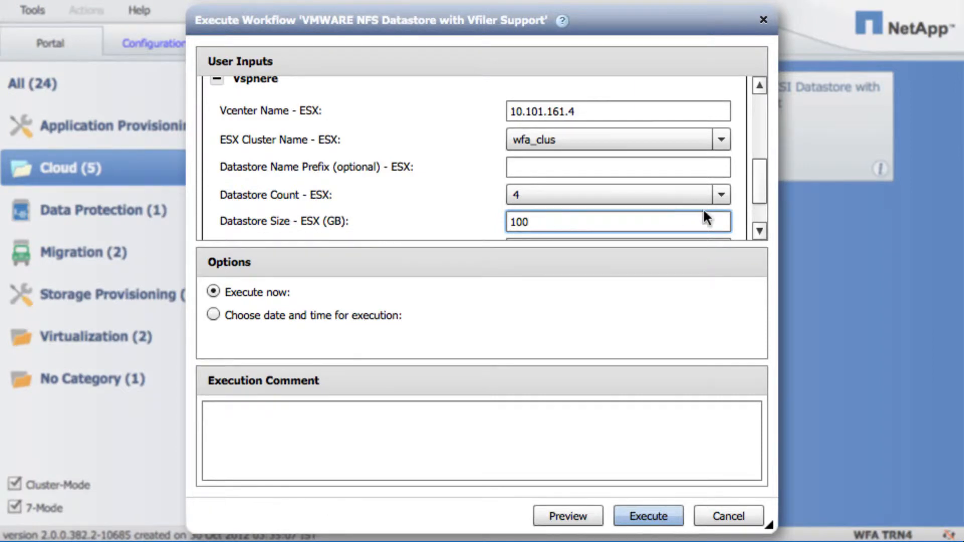
# Keep Execute now selected instead of scheduling and preview the planned workflow steps.
pyautogui.scroll(-3)
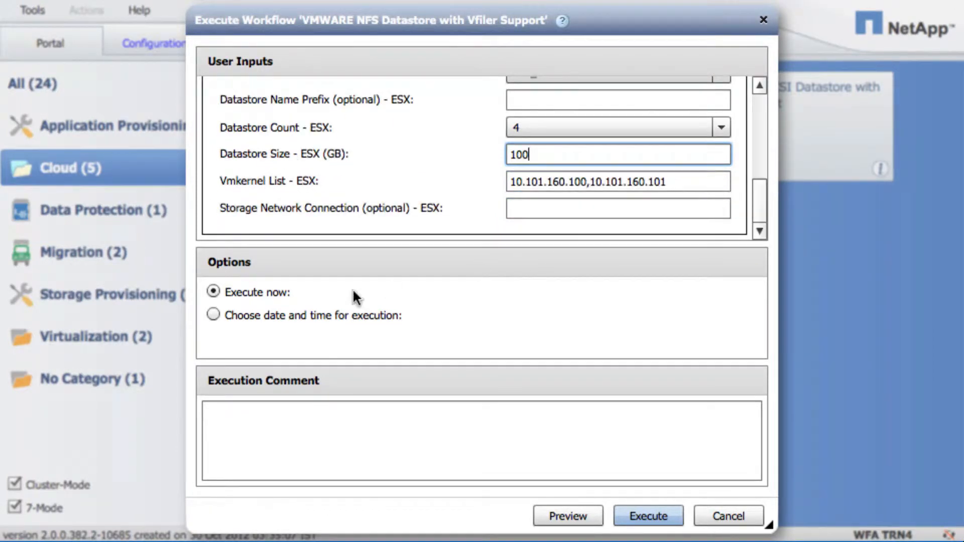
pyautogui.click(213, 313)
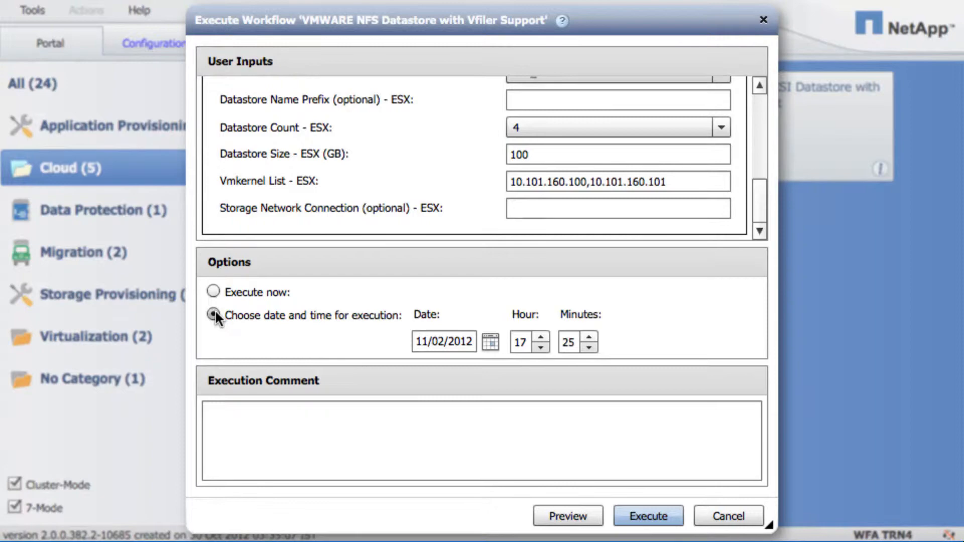
pyautogui.click(213, 291)
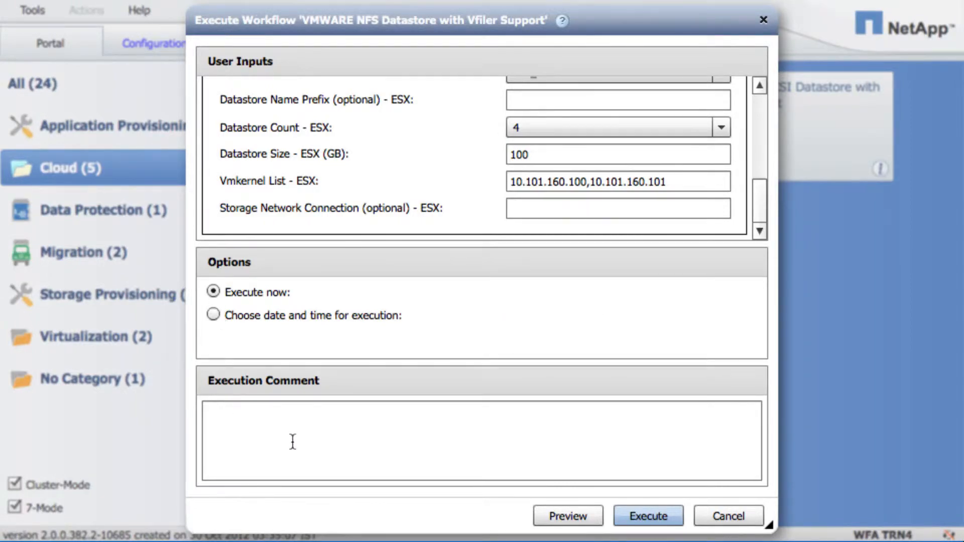
pyautogui.click(647, 517)
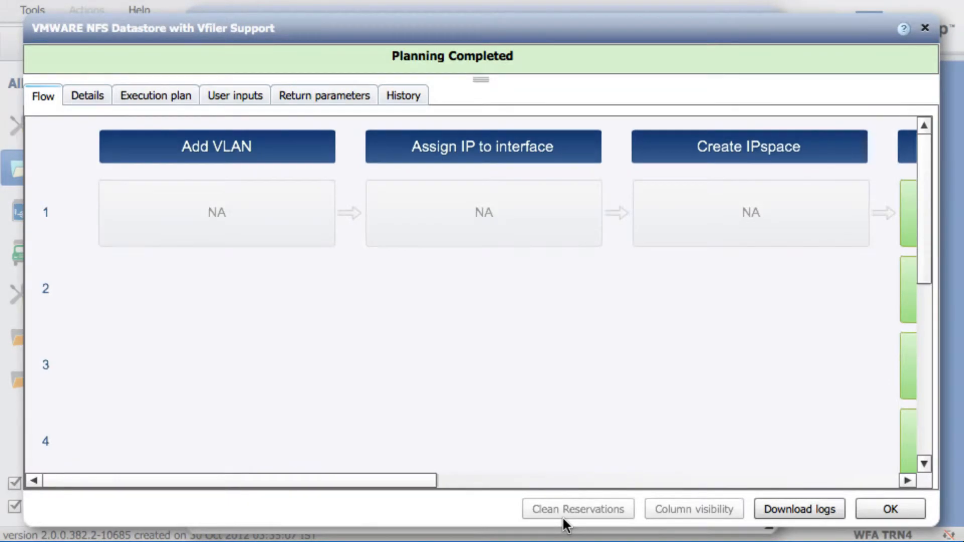
pyautogui.moveTo(387, 231)
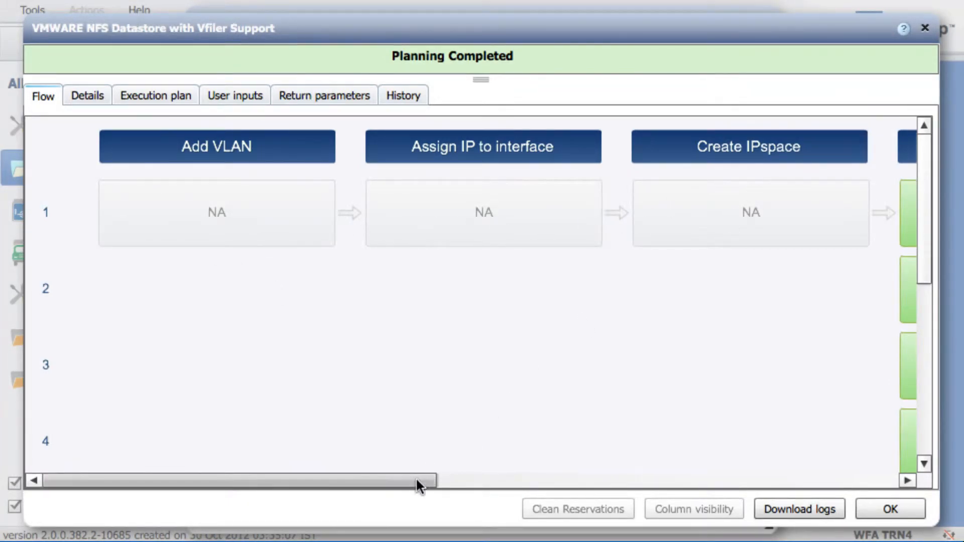
# Scroll through the plan's Create Volume, vFiler 10.101.100.55, Create Export and NFS Datastore steps.
pyautogui.moveTo(417, 479); pyautogui.dragTo(640, 481)
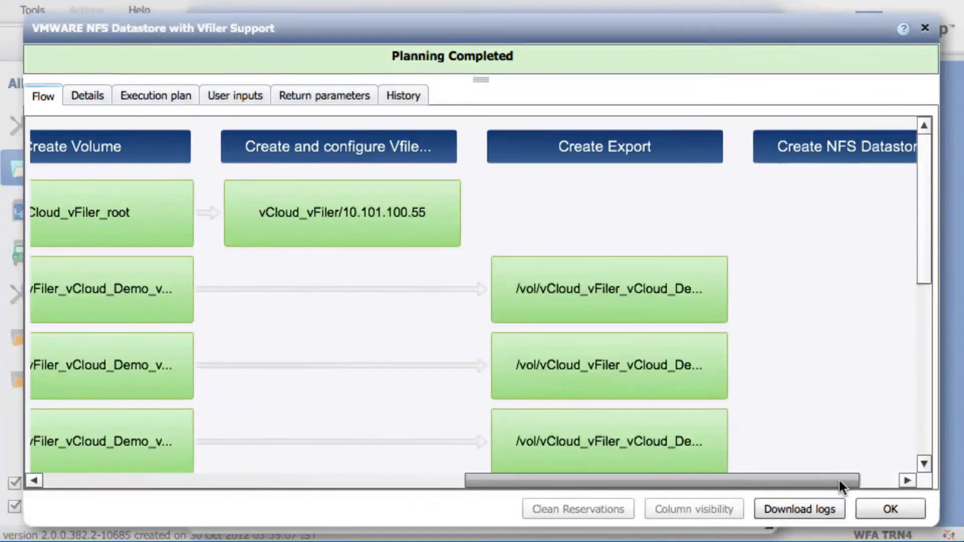
pyautogui.hscroll(3)
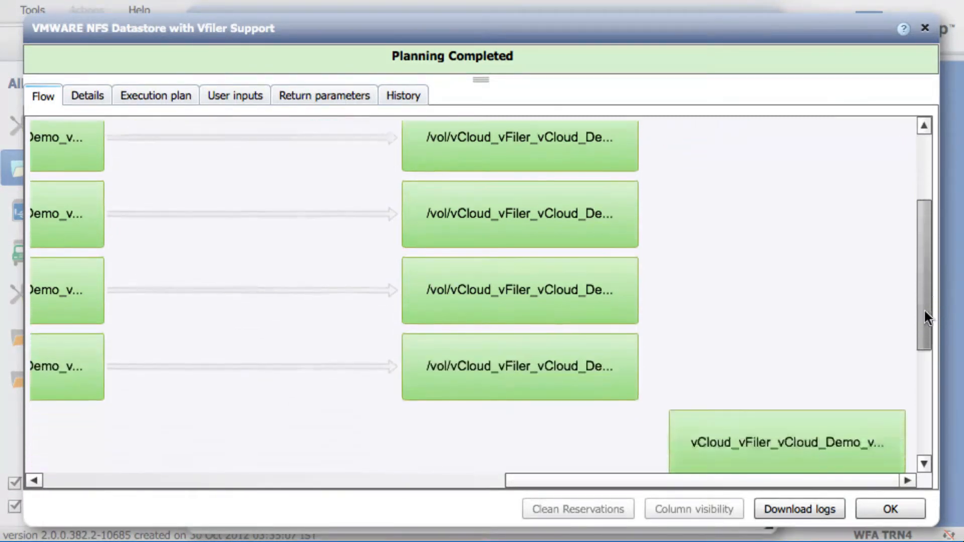
pyautogui.scroll(-3)
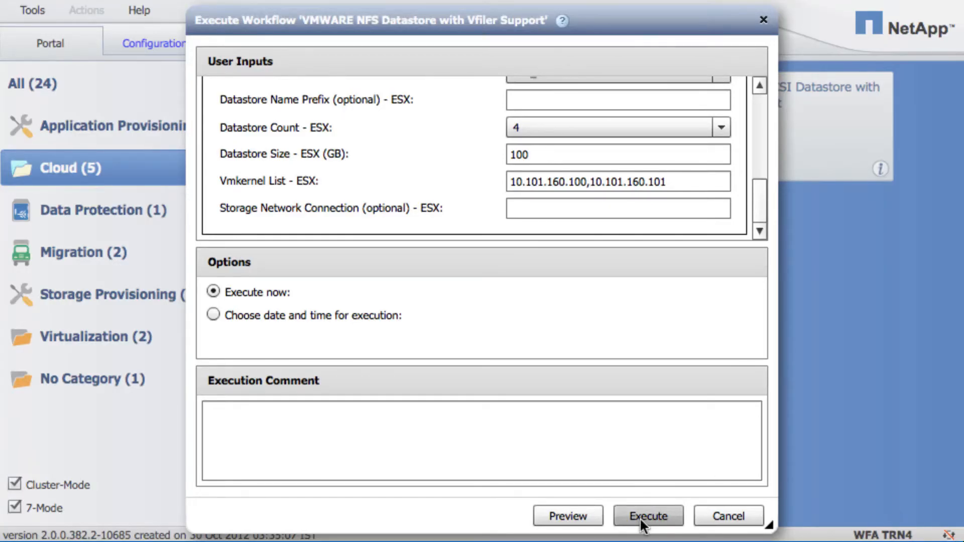
# Execute the workflow until Execution Completed and close the results window.
pyautogui.click(647, 516)
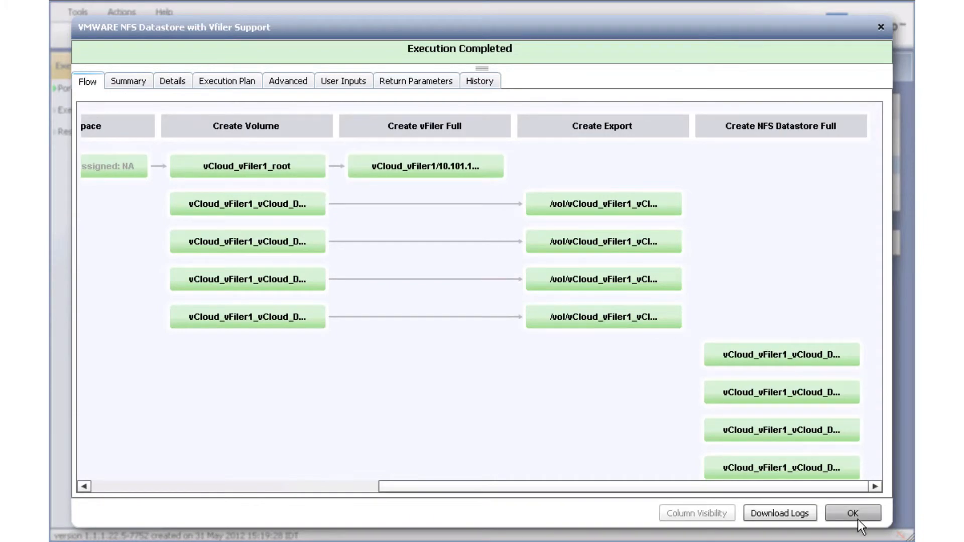
pyautogui.click(853, 513)
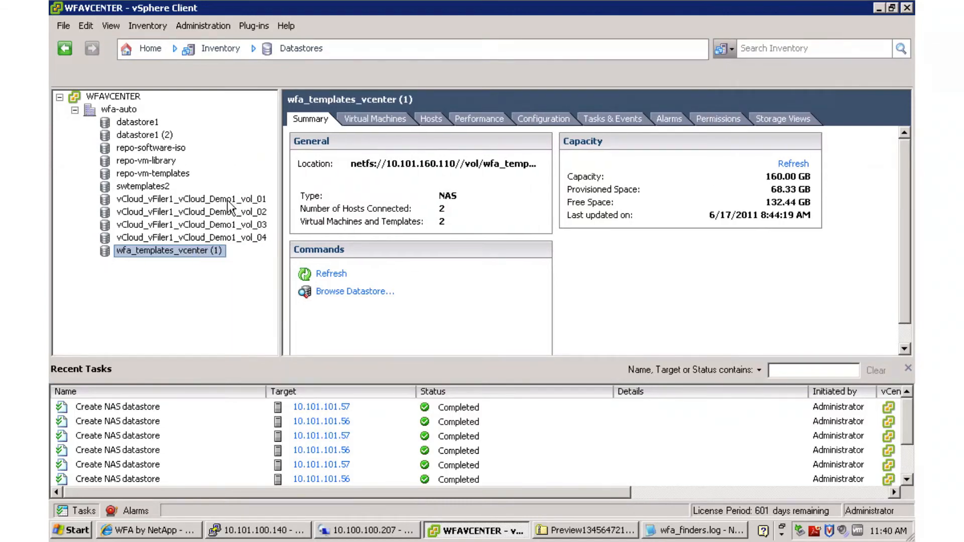
# Select vCloud_vFiler1_vCloud_Demo1_vol_01 to show its 80 GB NAS datastore summary.
pyautogui.click(188, 199)
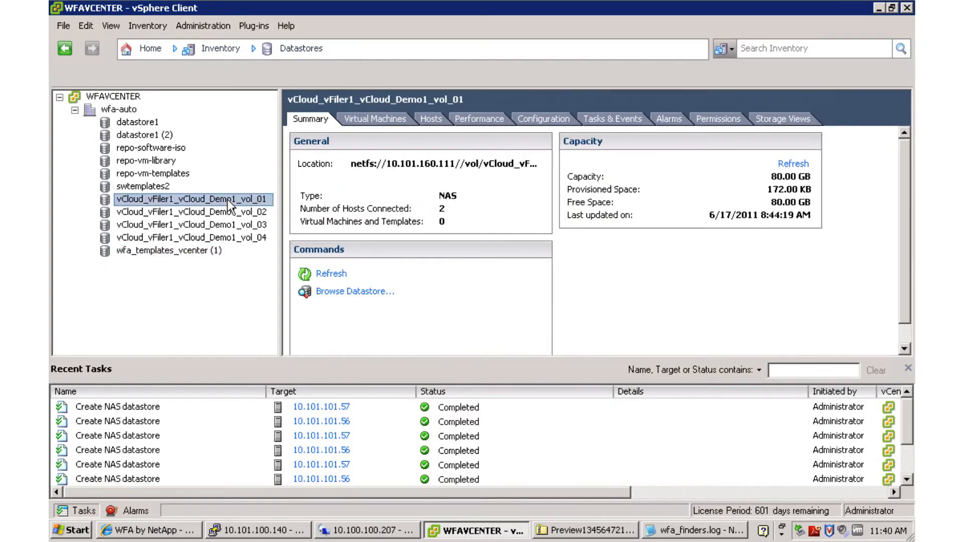